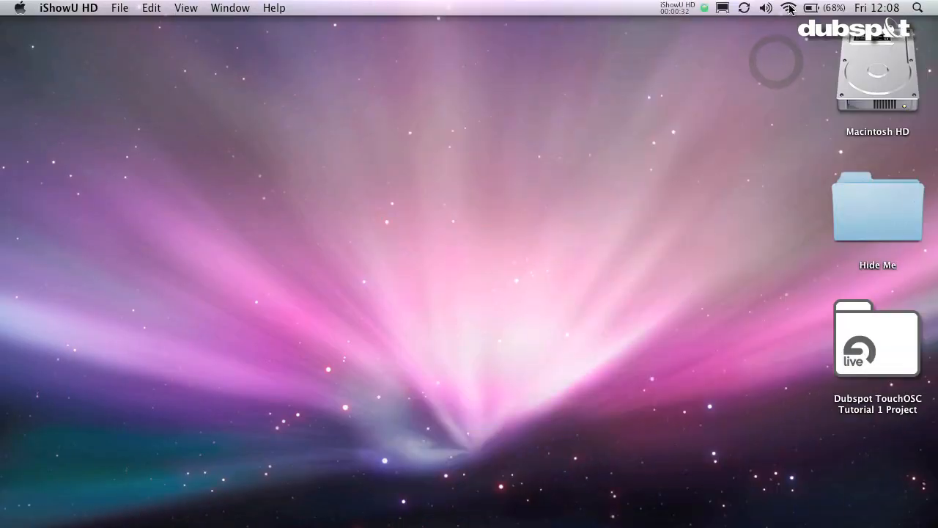
Create a computer-to-computer wireless network named SuperChunk from the AirPort menu
click(808, 8)
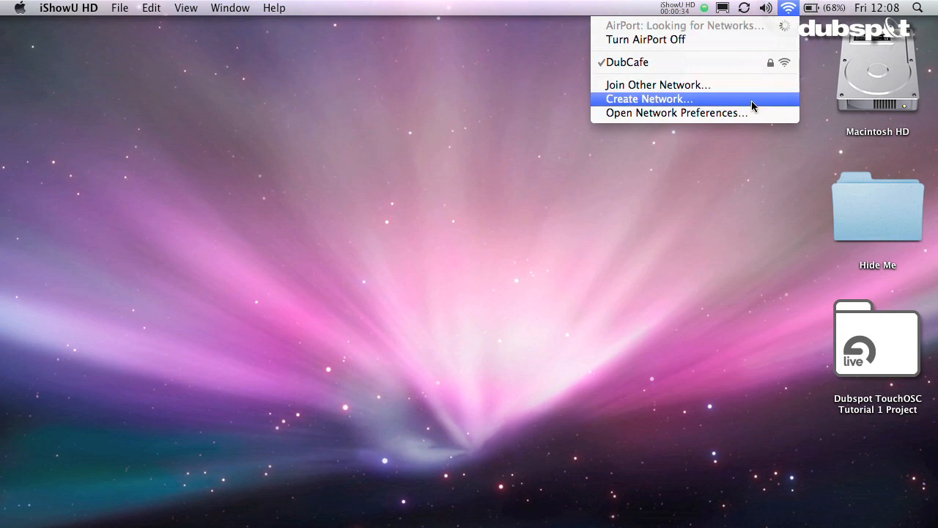
click(650, 98)
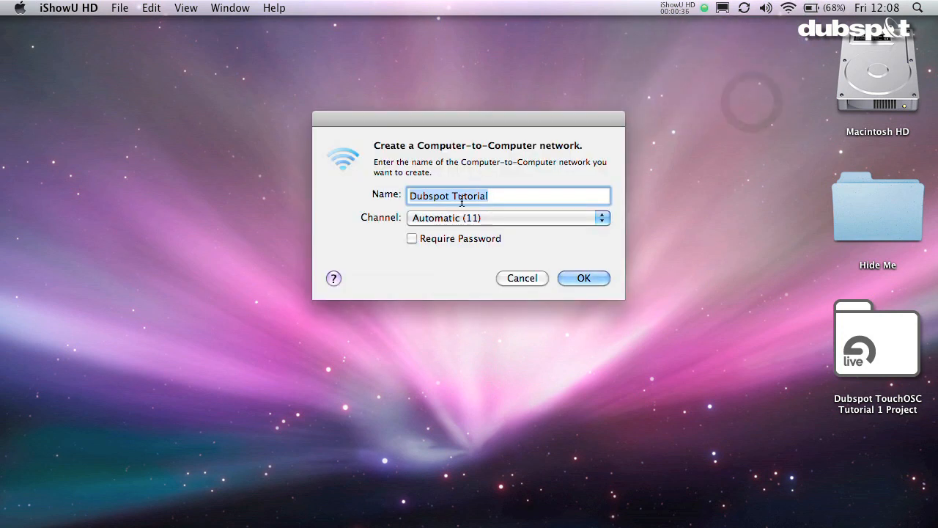
text(SuperChunk)
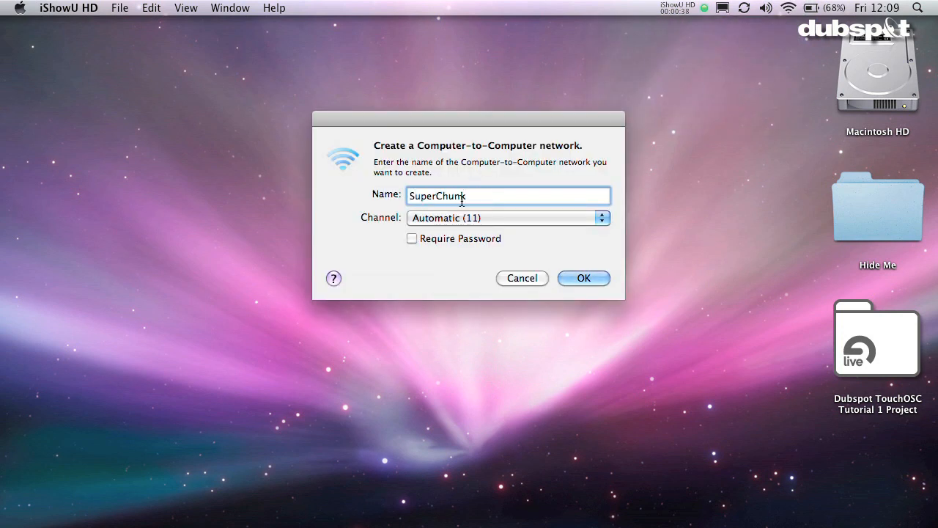
click(584, 279)
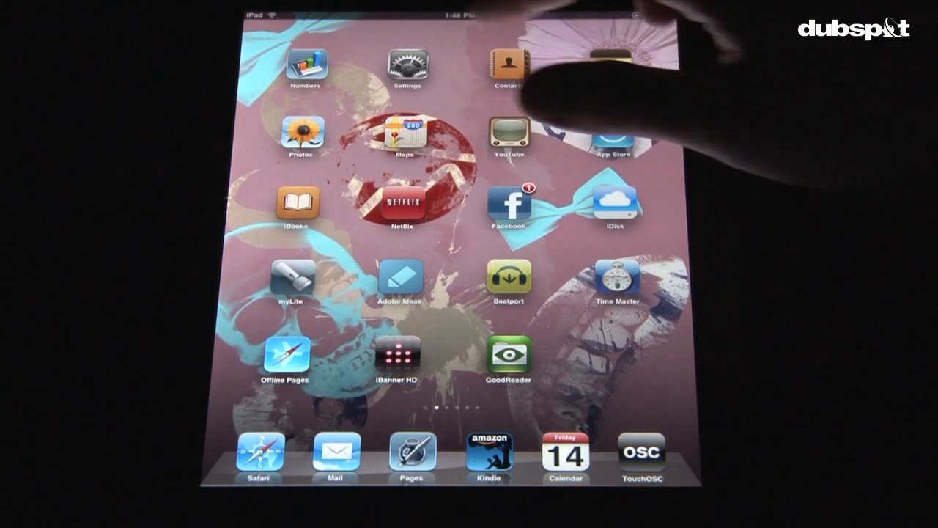
Launch TouchOSC and open its Network settings showing host SuperChunk.local and OSCulator
click(408, 63)
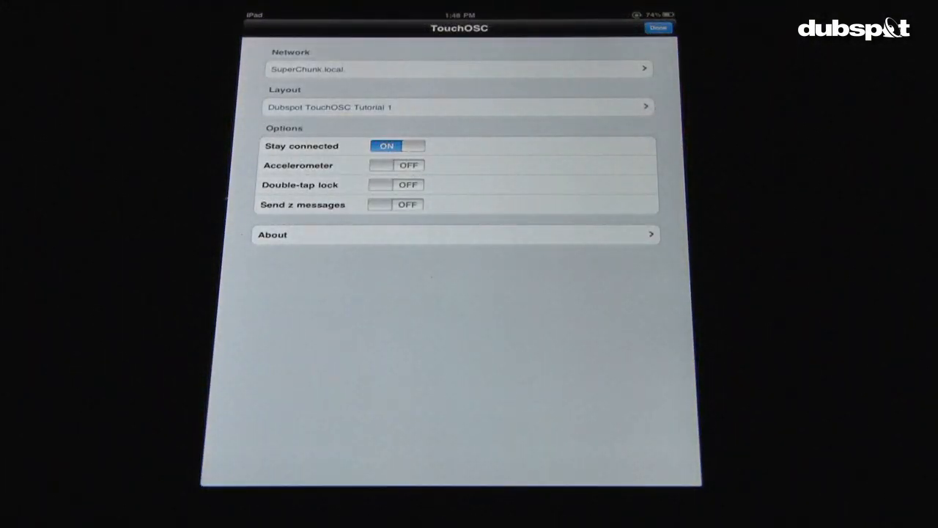
click(455, 71)
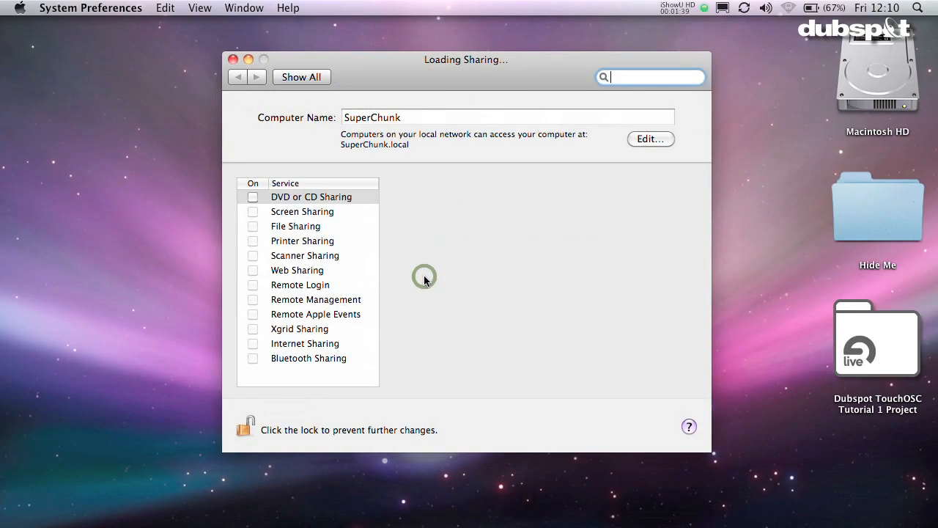
click(312, 196)
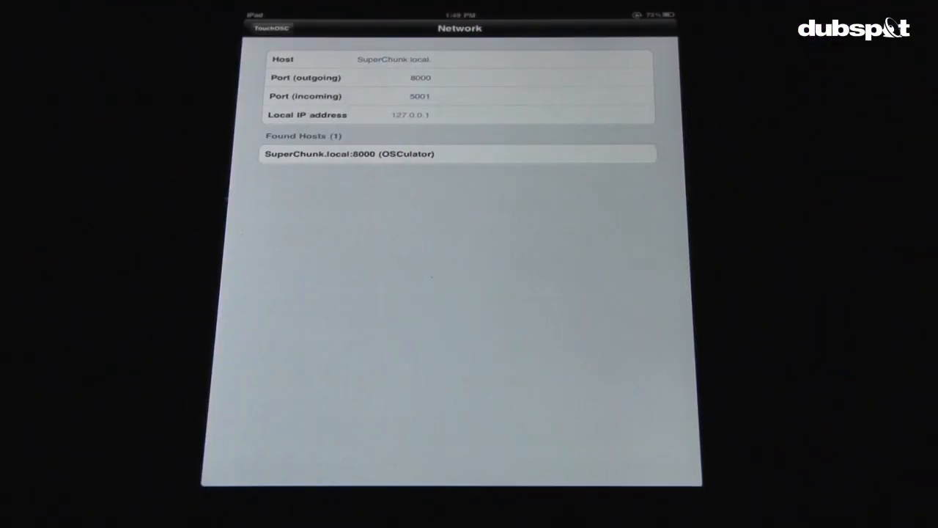
Select the incoming port field to set it to 9000
click(417, 96)
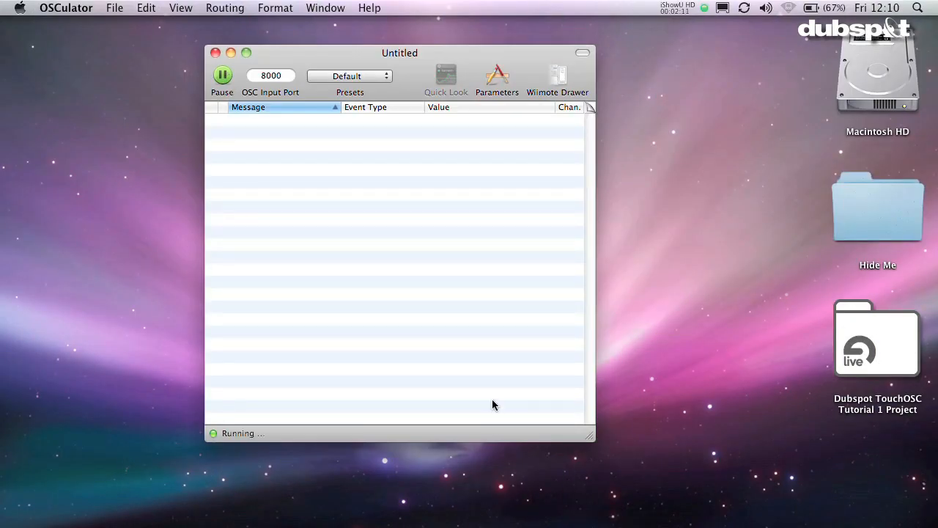
mouse_move(526, 55)
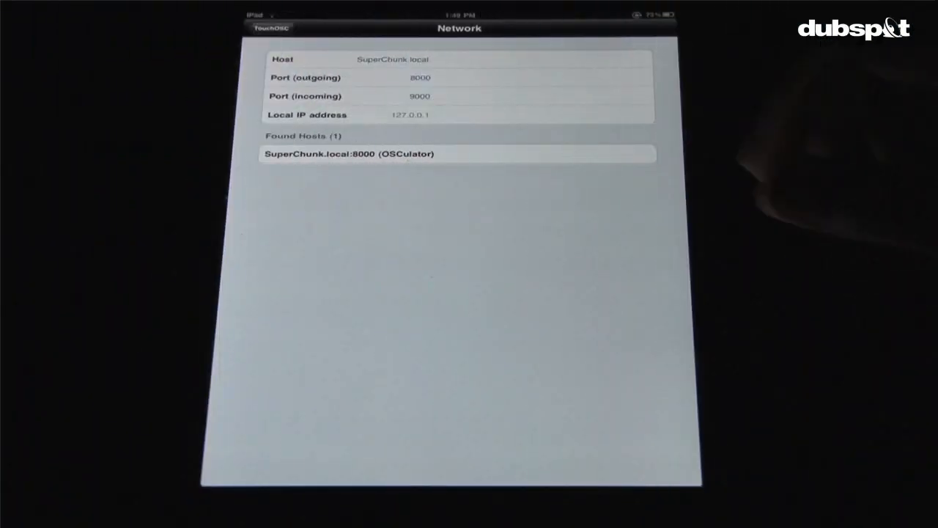
Choose SuperChunk.local:8000 (OSCulator) as the destination host and return to settings
click(457, 154)
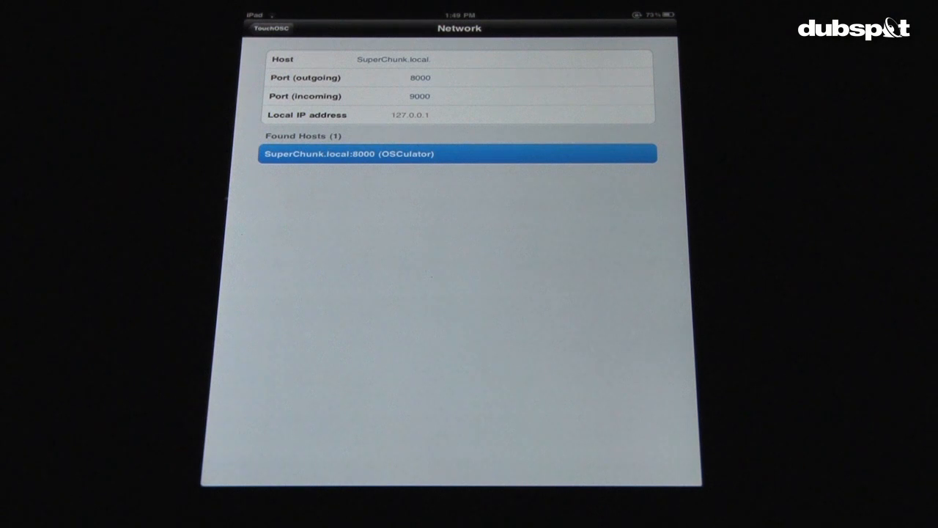
click(269, 29)
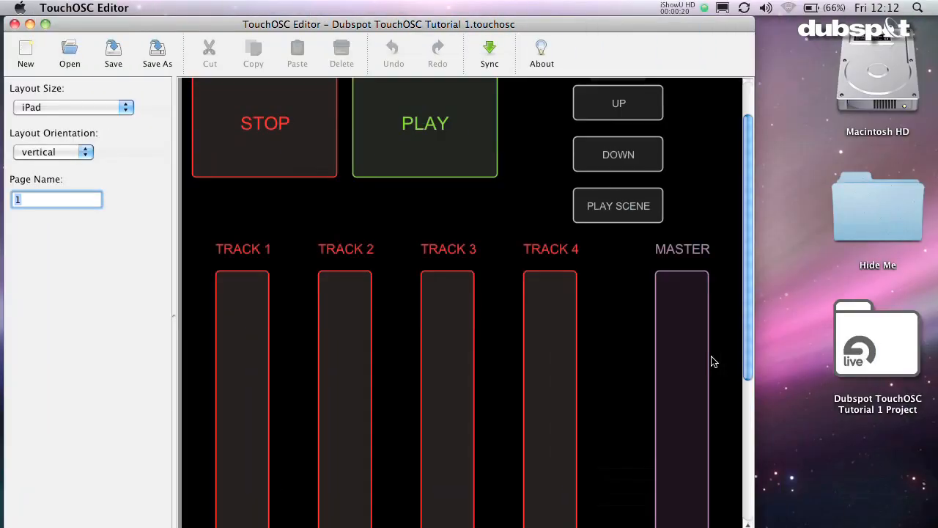
scroll(down, 3)
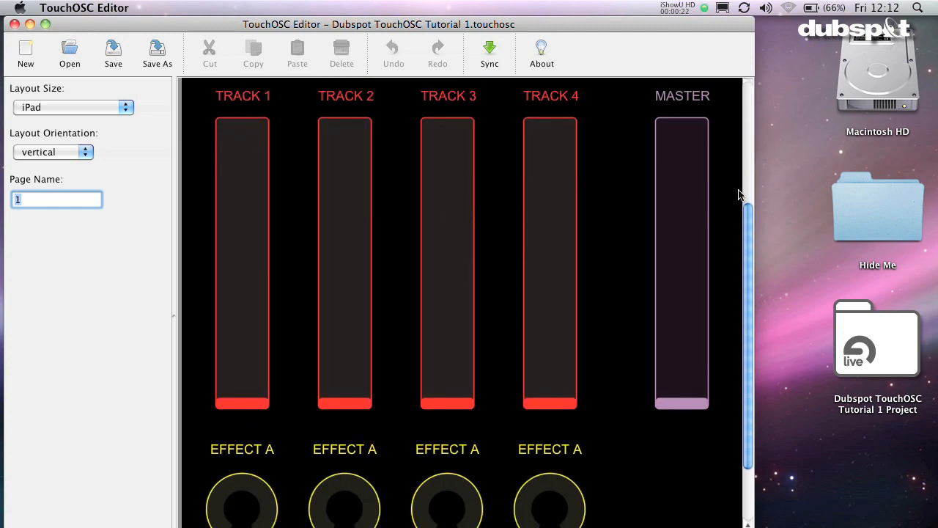
mouse_move(749, 291)
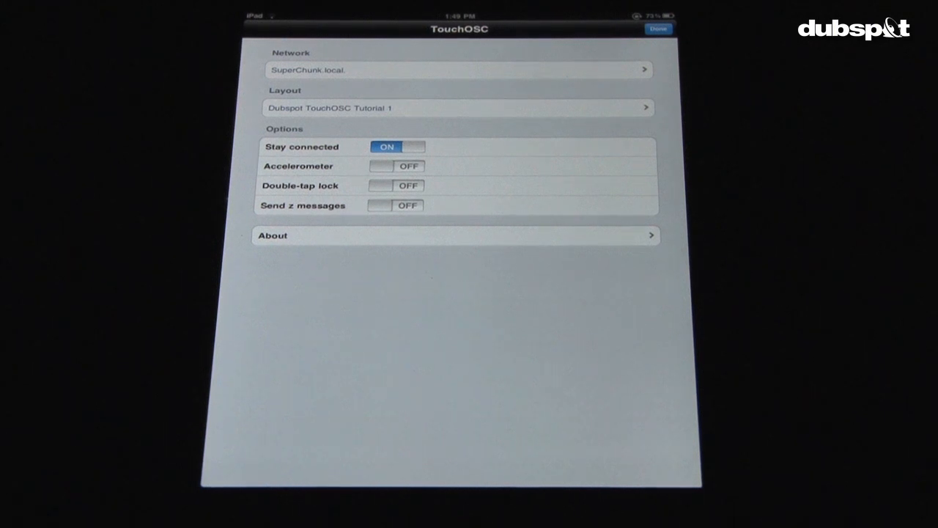
Download the Dubspot TouchOSC Tutorial 1 layout from host SuperChunk-1 and finish settings
click(455, 108)
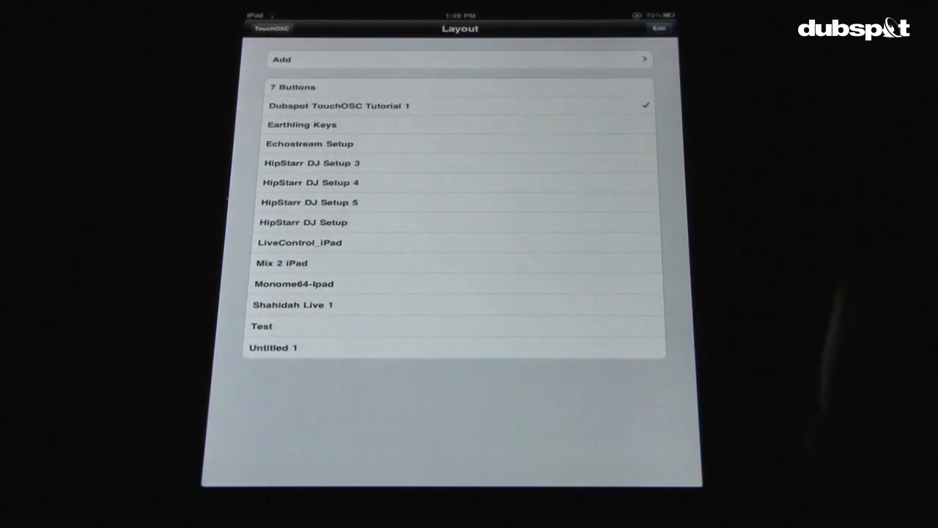
click(460, 59)
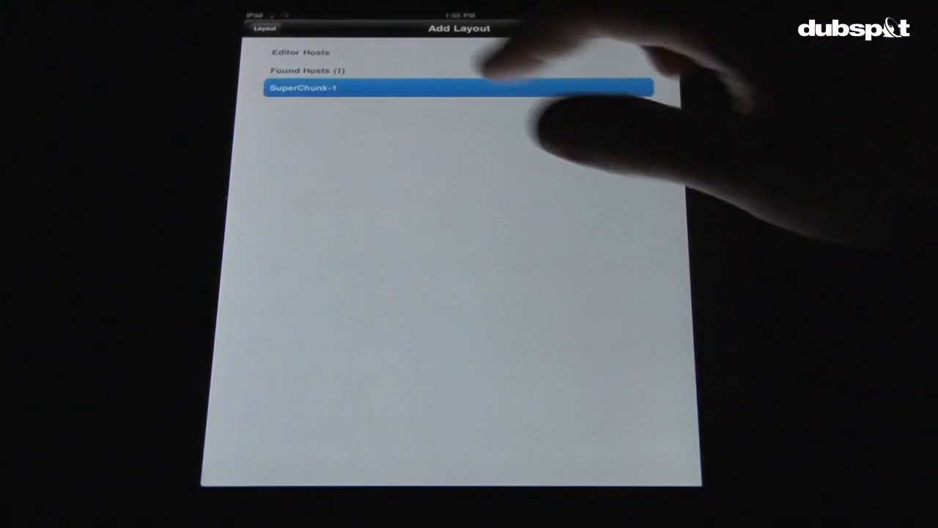
click(454, 89)
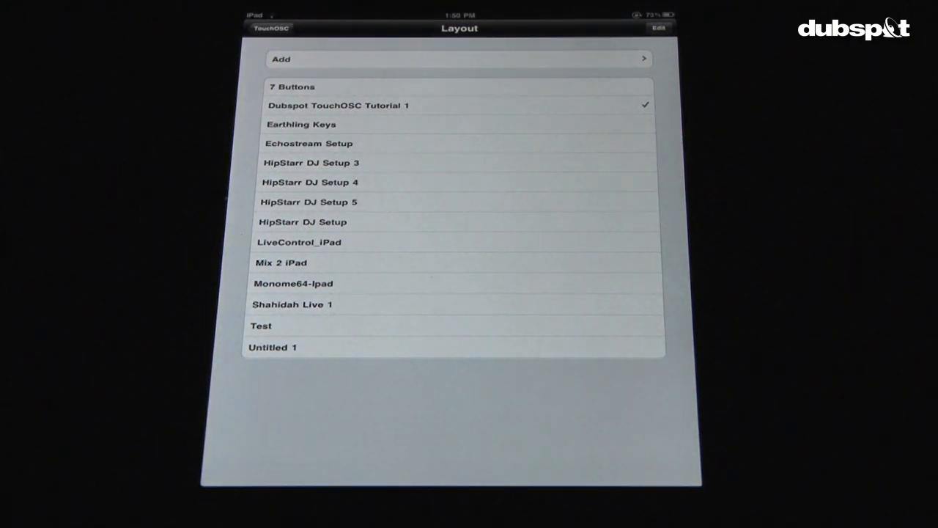
click(271, 29)
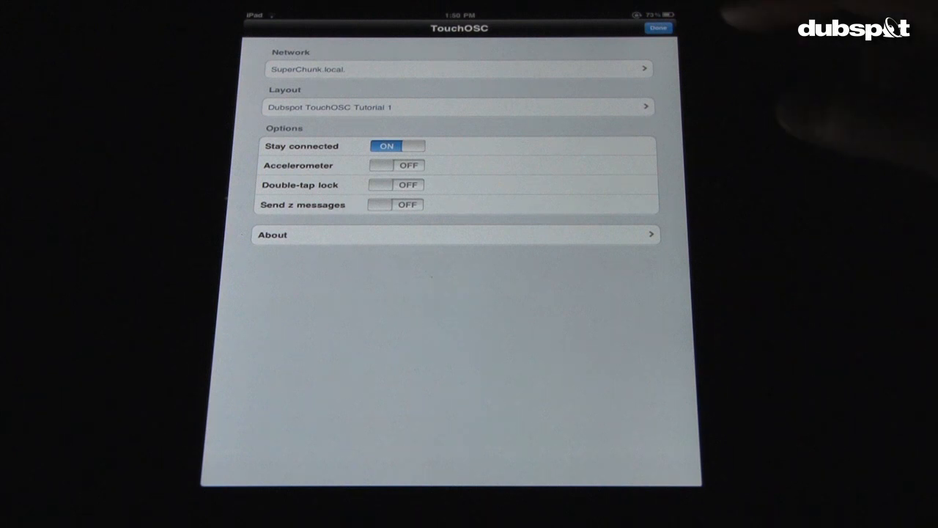
click(663, 30)
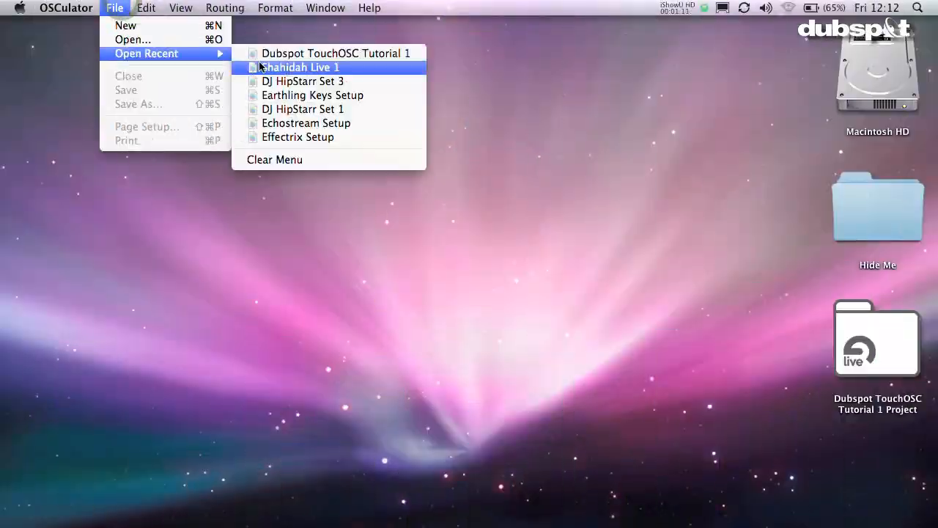
Open the recent session Dubspot TouchOSC Tutorial 1 in OSCulator
click(337, 53)
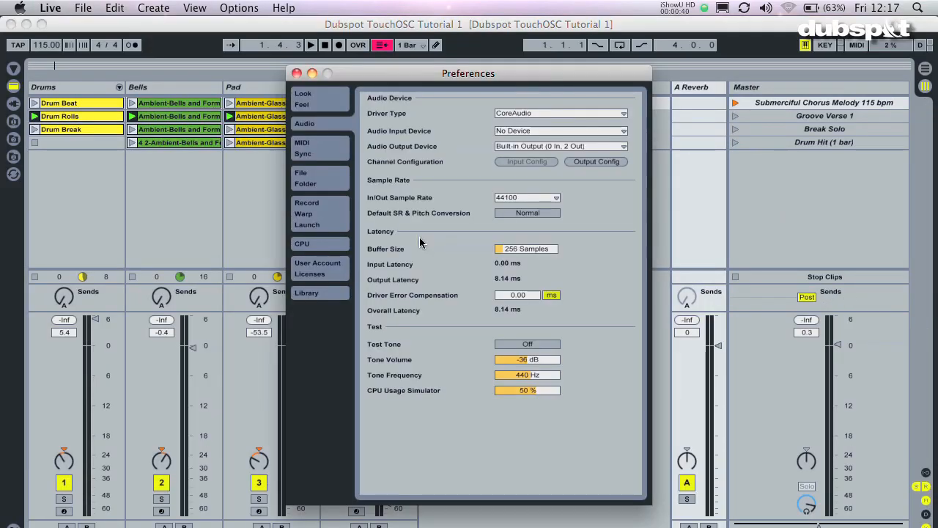
Turn on Track and Remote for both OSCulator MIDI ports in Live's MIDI preferences
click(302, 142)
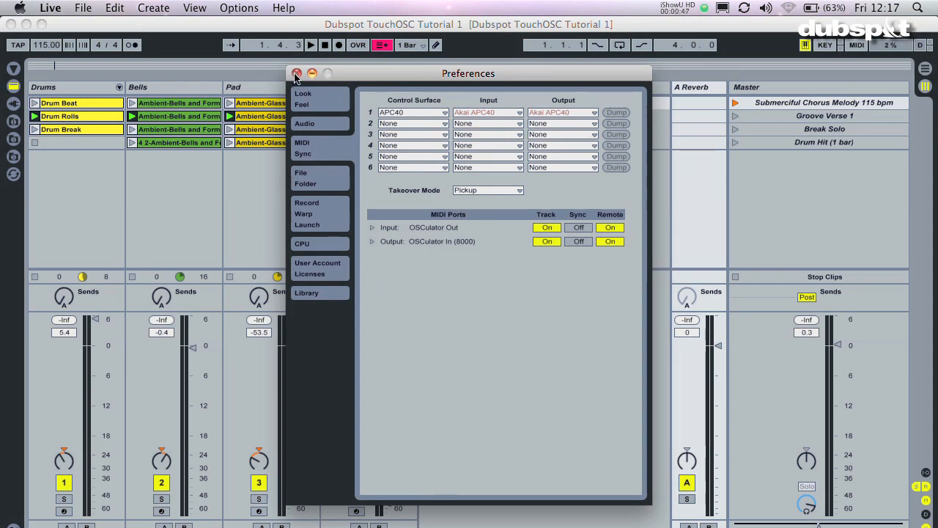
click(296, 73)
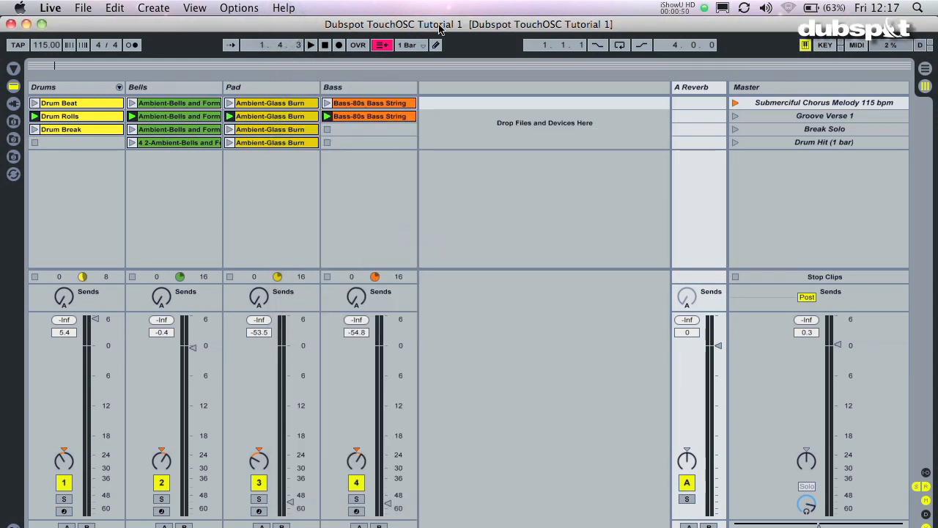